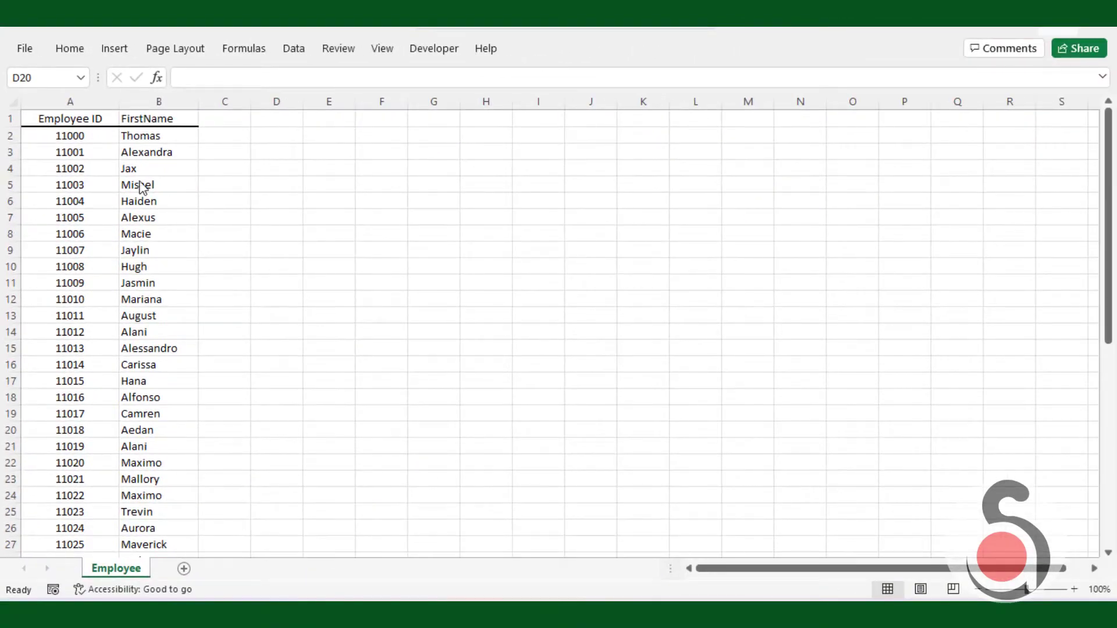
- Build =A2 & "-" &B2 in C2 and fill it down to get 11000-Thomas style names
left_click(158, 135)
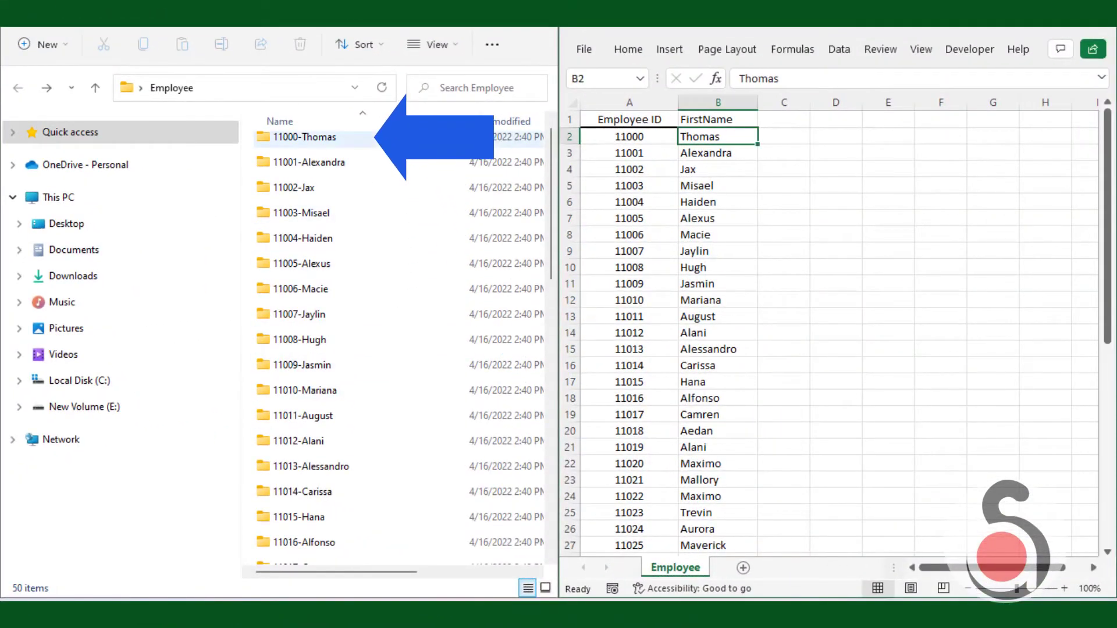
scroll("down", 3)
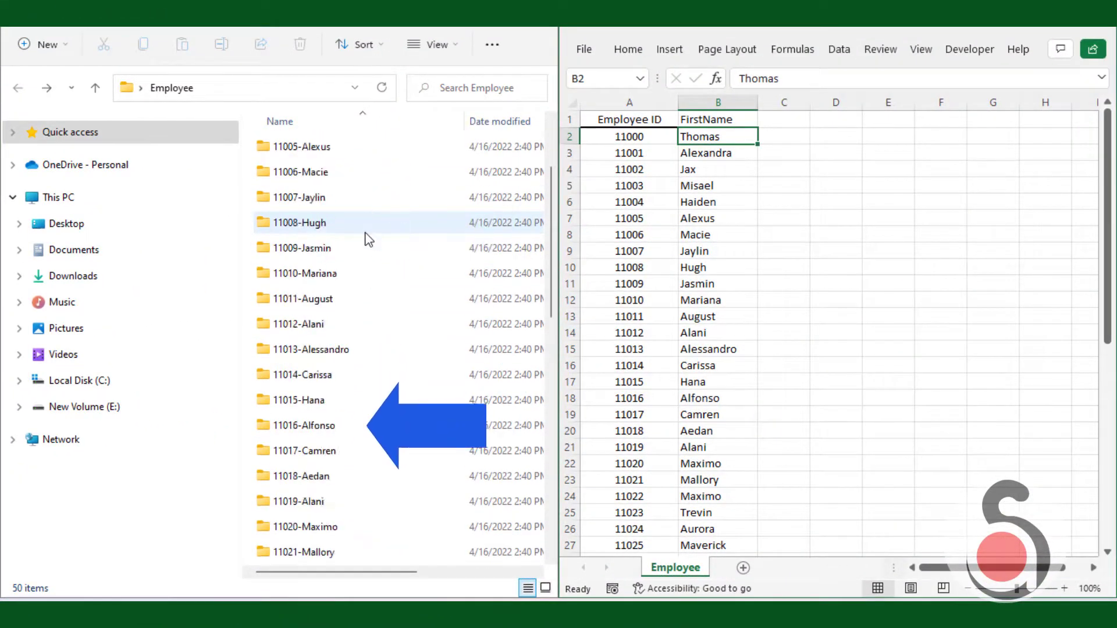
scroll("down", 3)
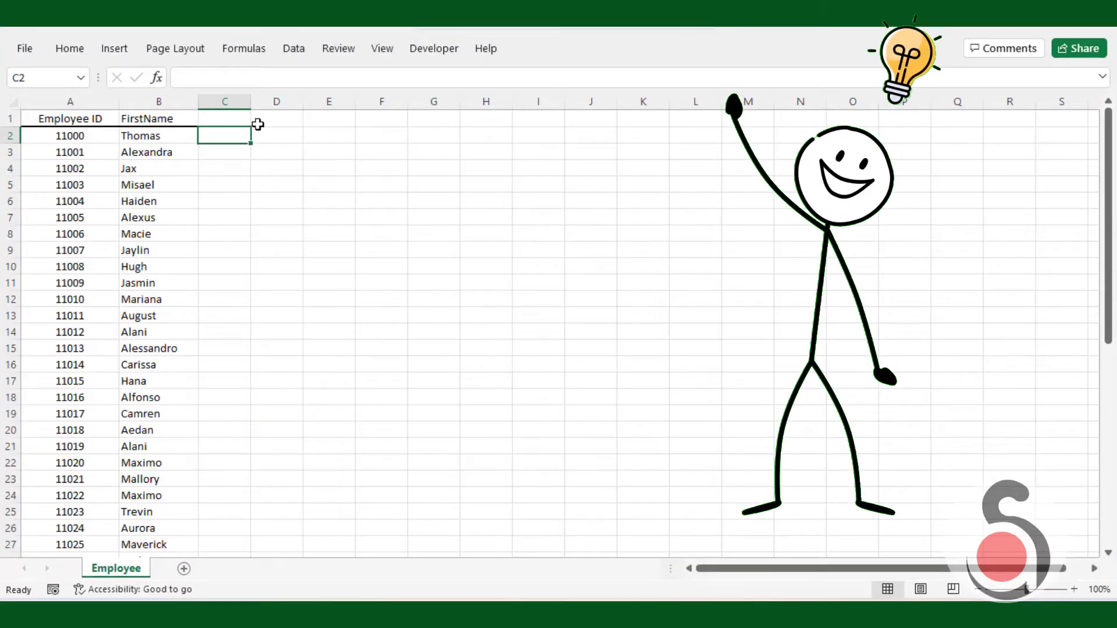
type("=")
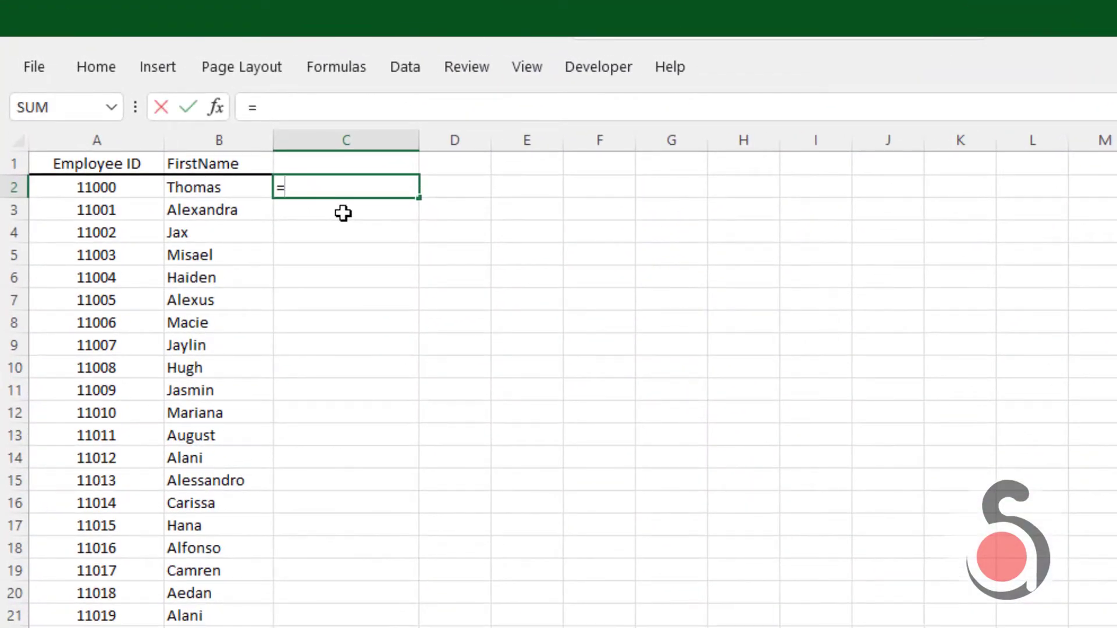
left_click(97, 186)
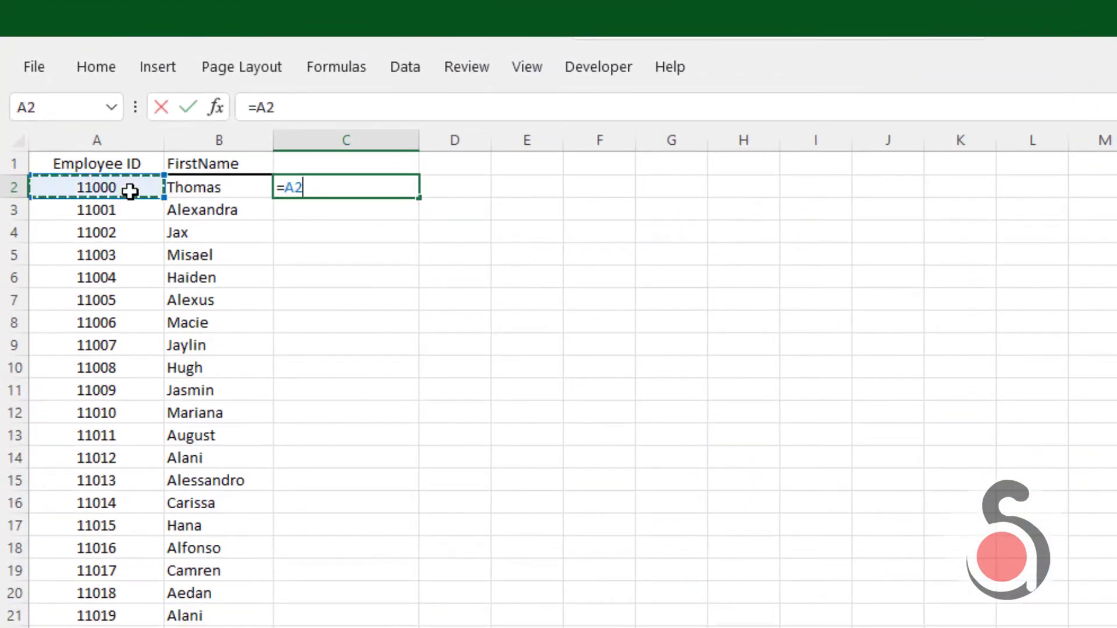
type("& \"-\"")
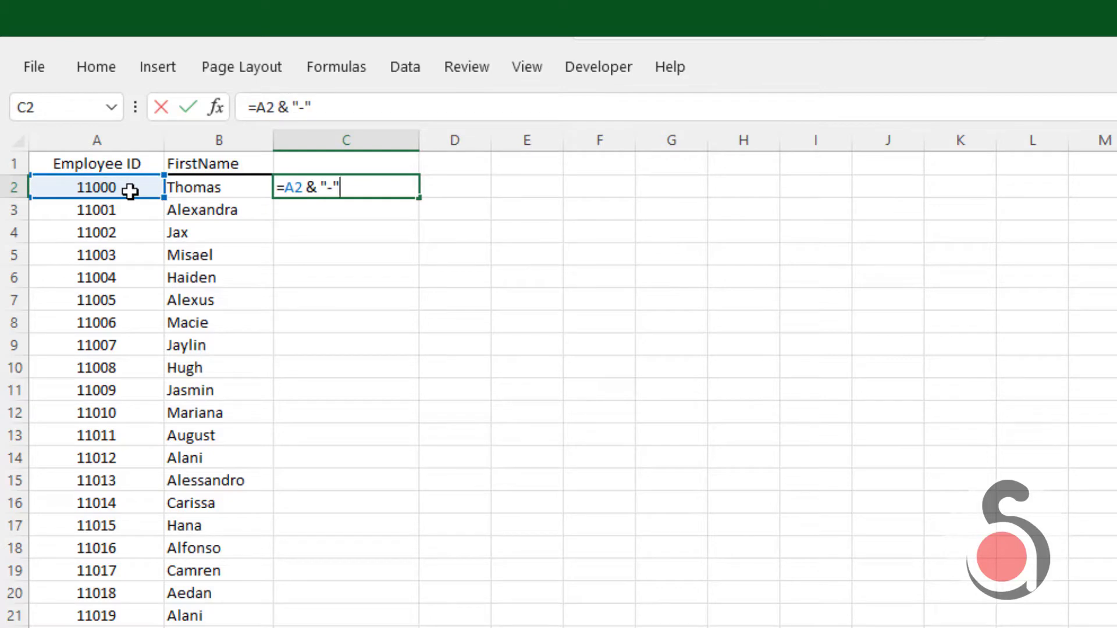
left_click(214, 186)
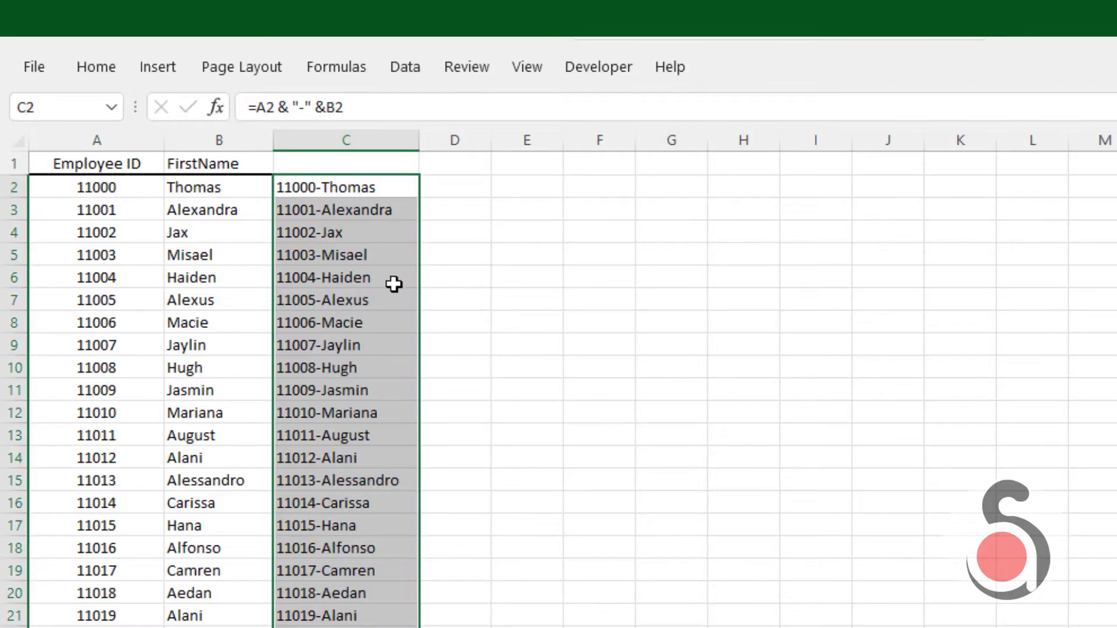
left_click(454, 277)
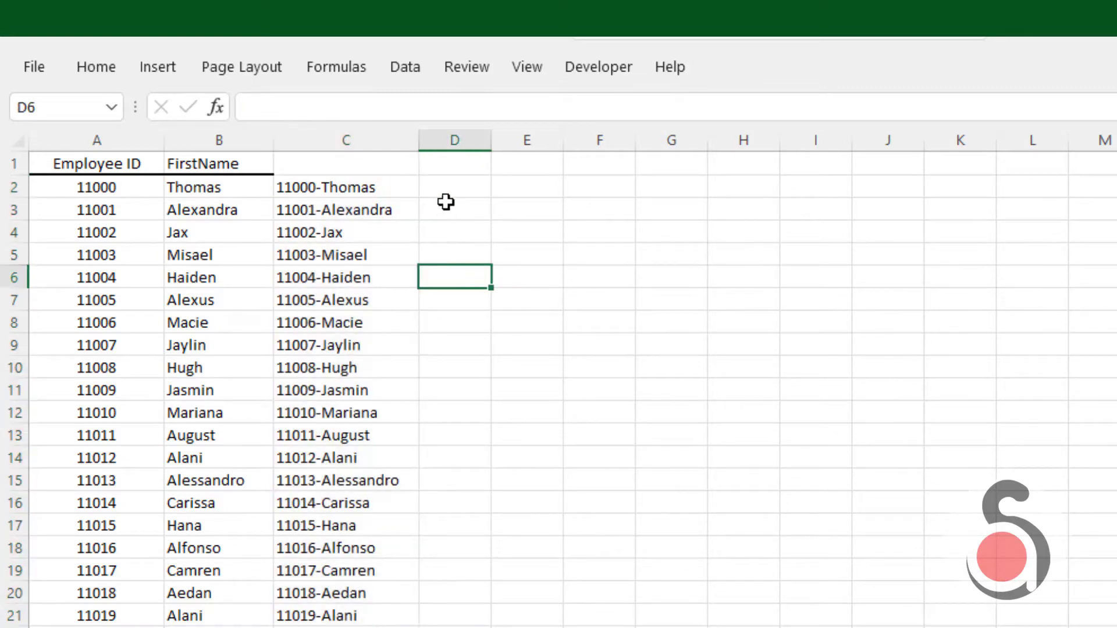
- Build ="md " &C2 in D2 so each row reads like md 11000-Thomas
left_click(454, 187)
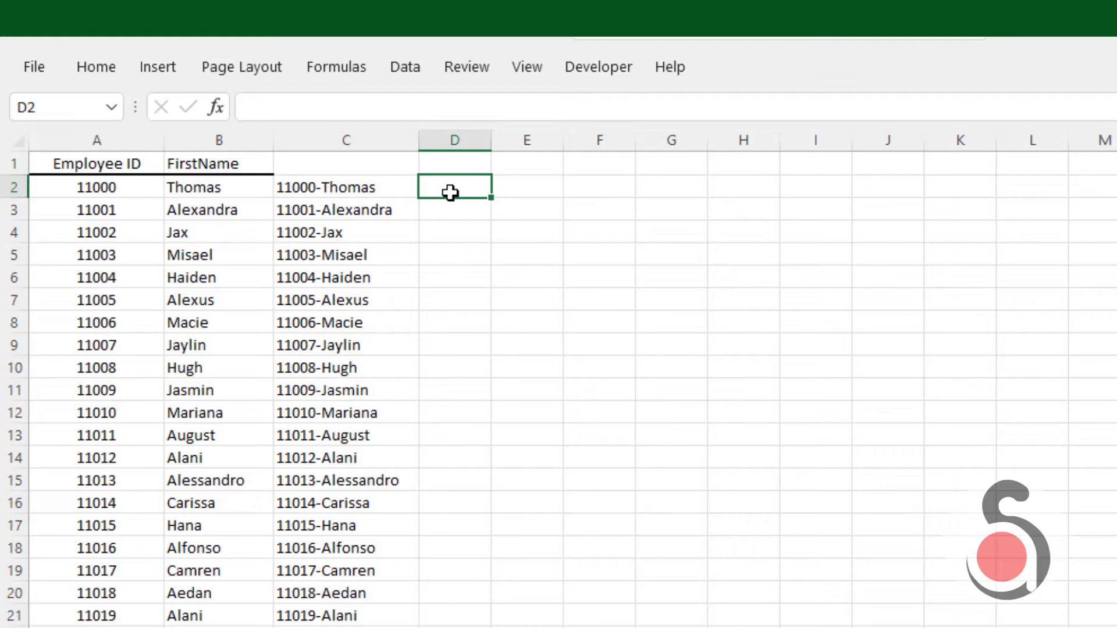
type("=\"")
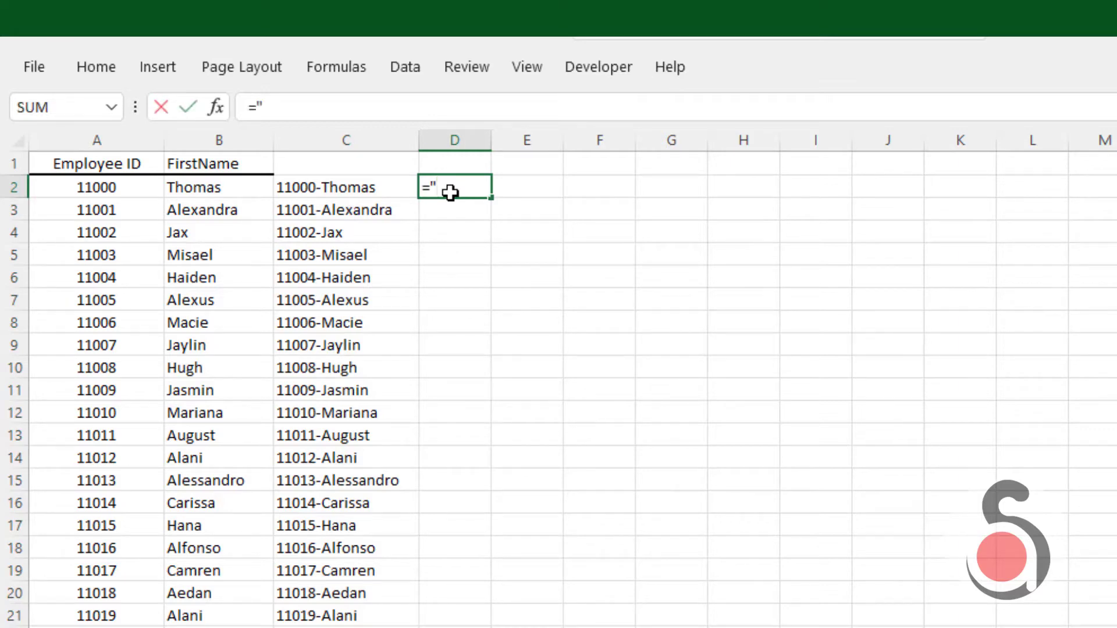
type("md")
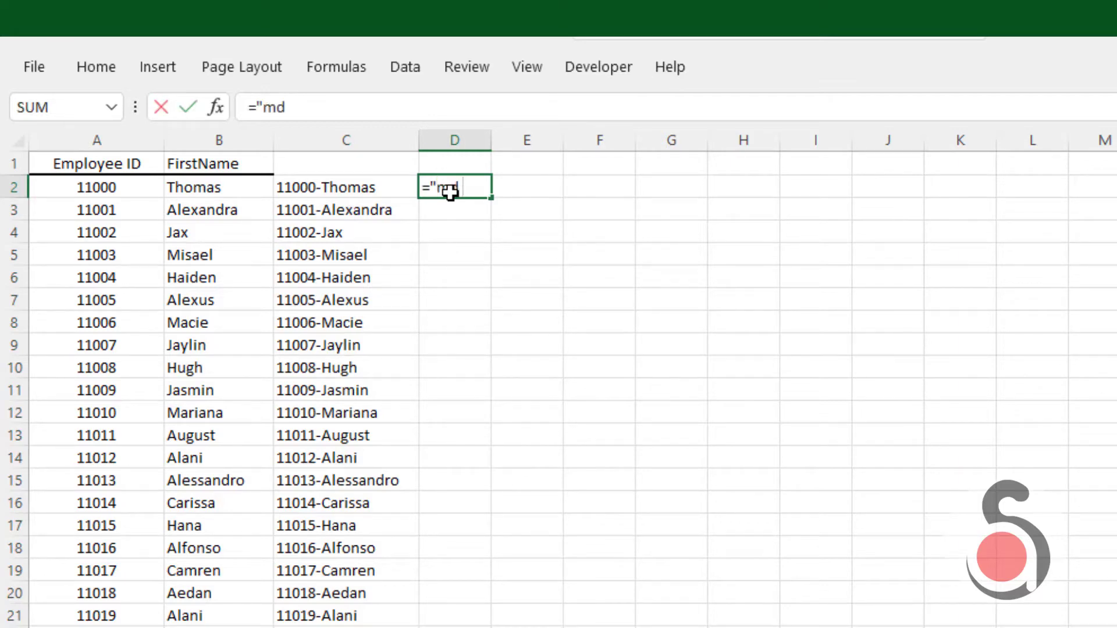
type("\" &")
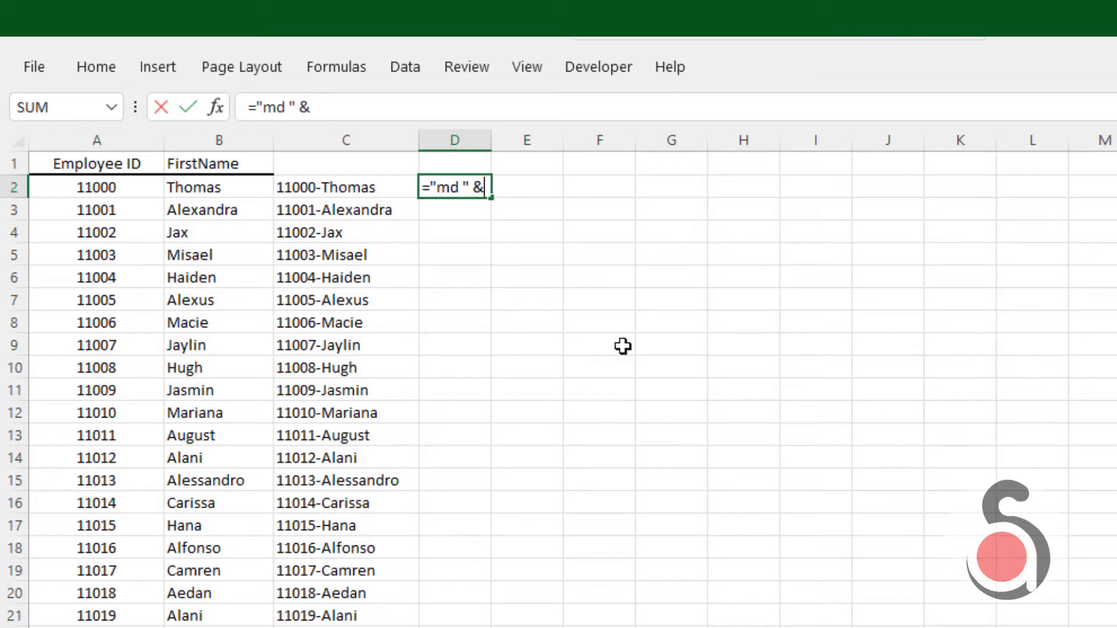
left_click(345, 186)
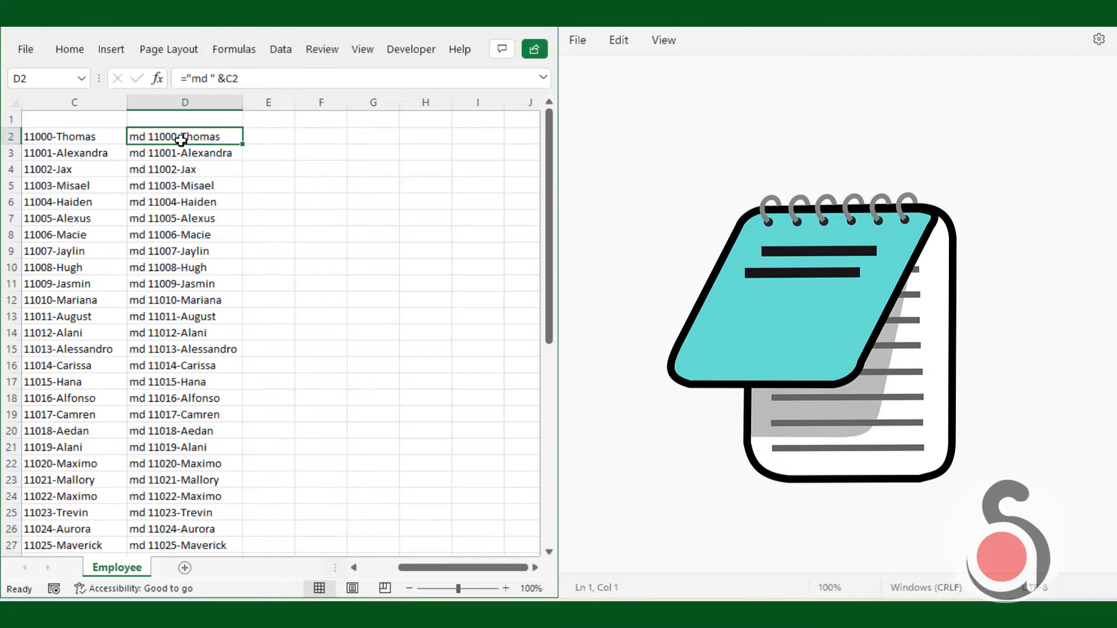
- Copy the 49 md commands from column D and paste them into Notepad
key("ctrl+c")
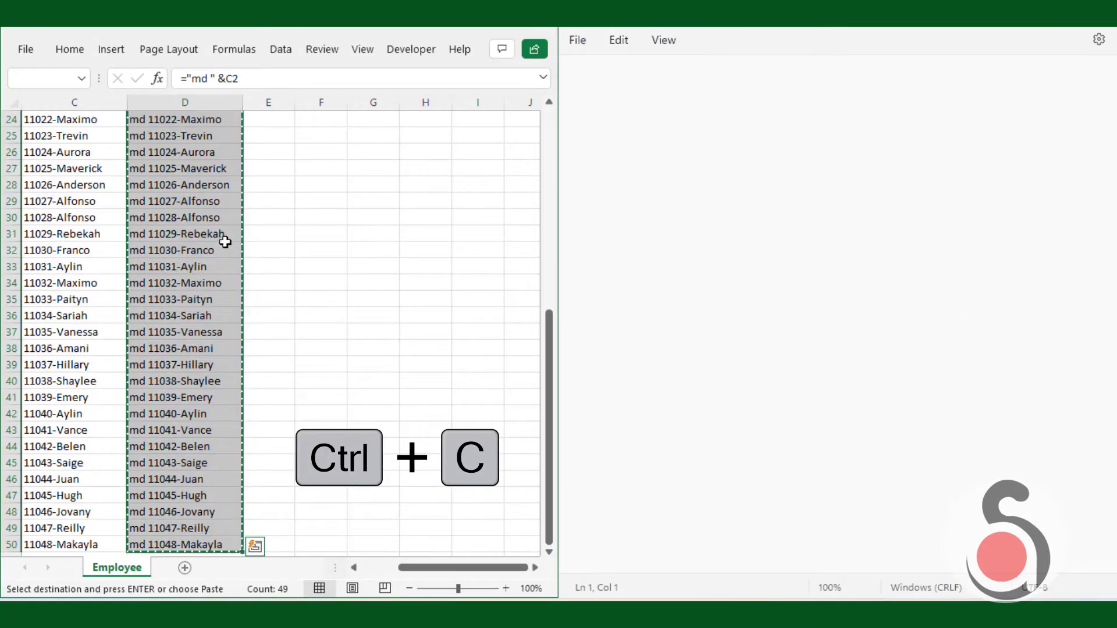
scroll("up", 3)
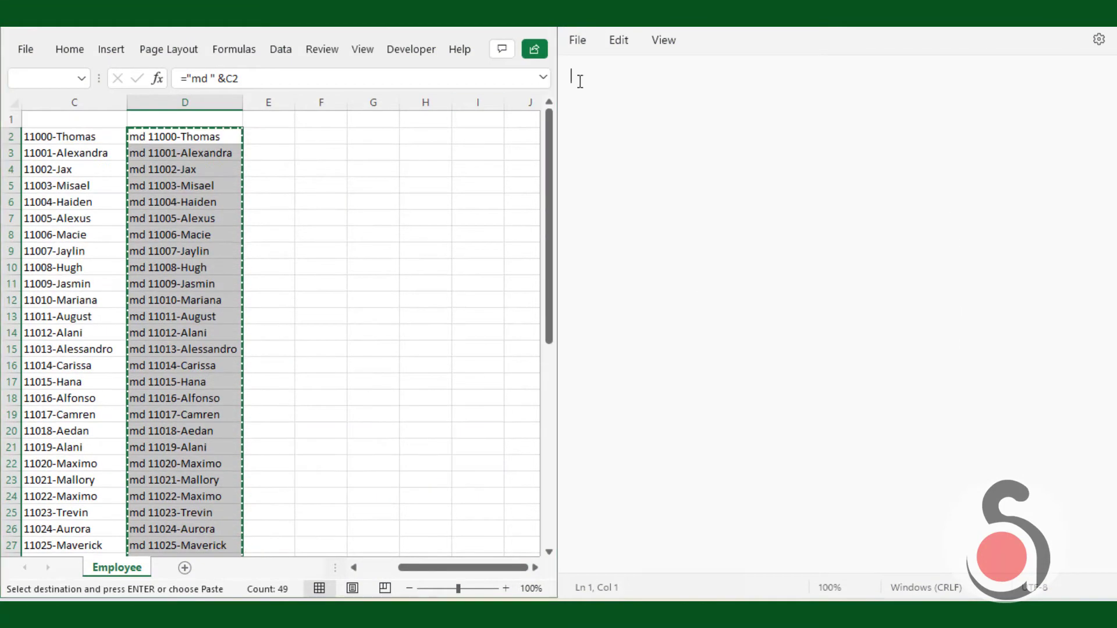
key("ctrl+v")
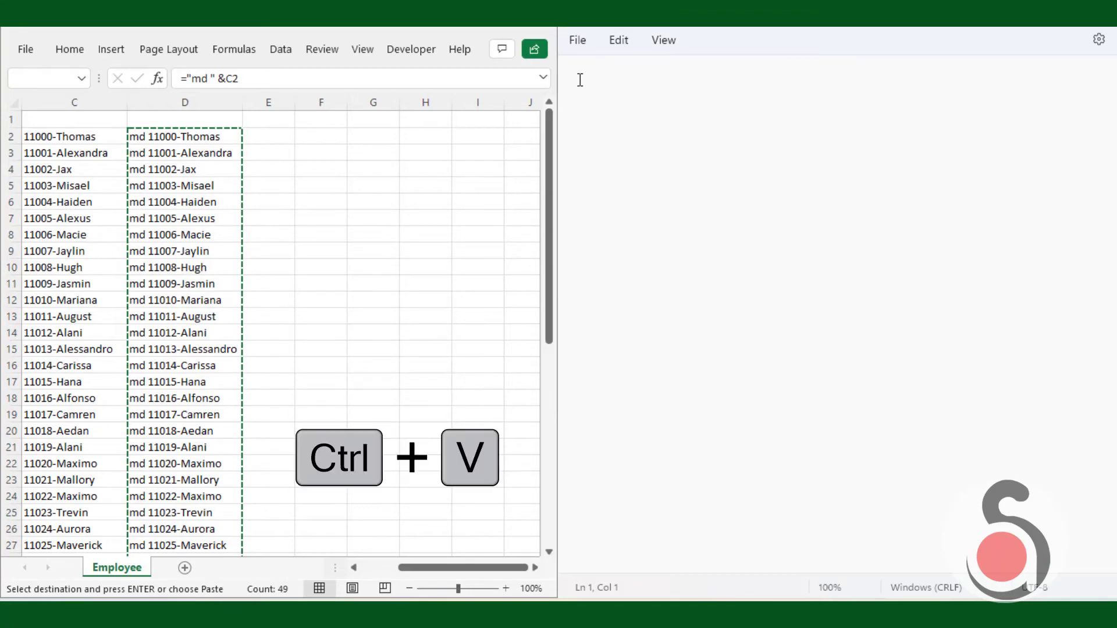
key("ctrl+v")
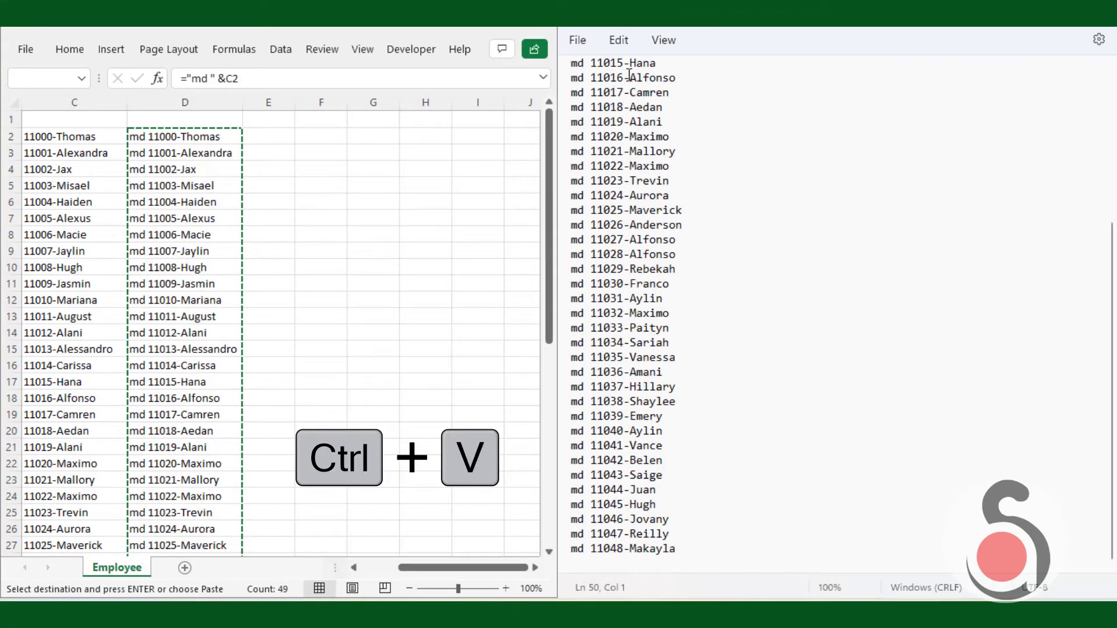
left_click(577, 39)
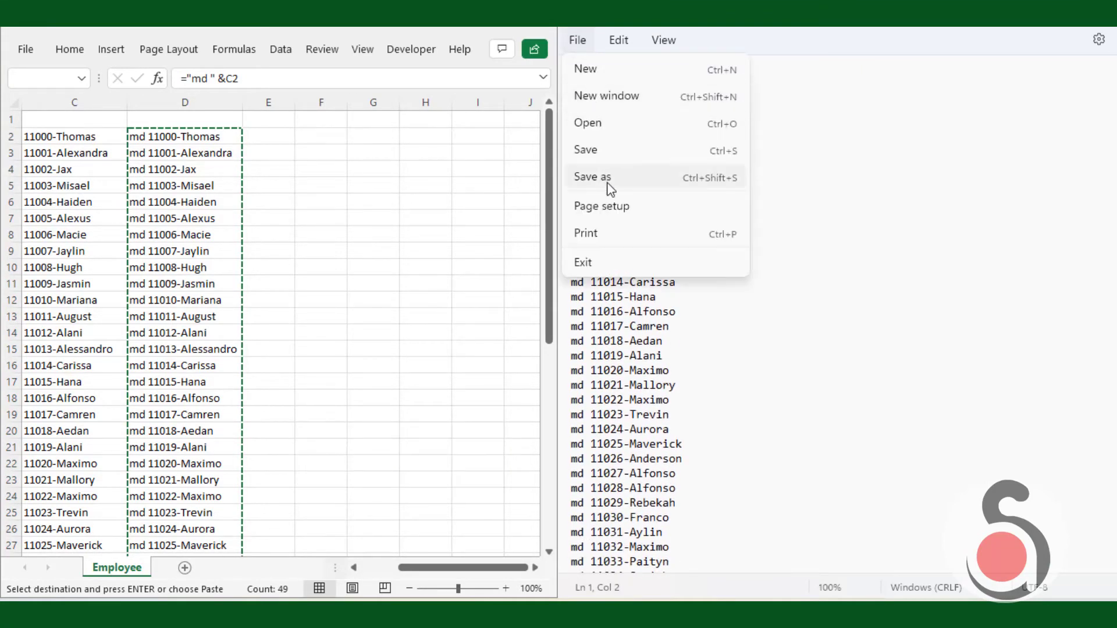
- Save the note as CreateFolder.bat in the Employee folder on the Desktop
left_click(592, 177)
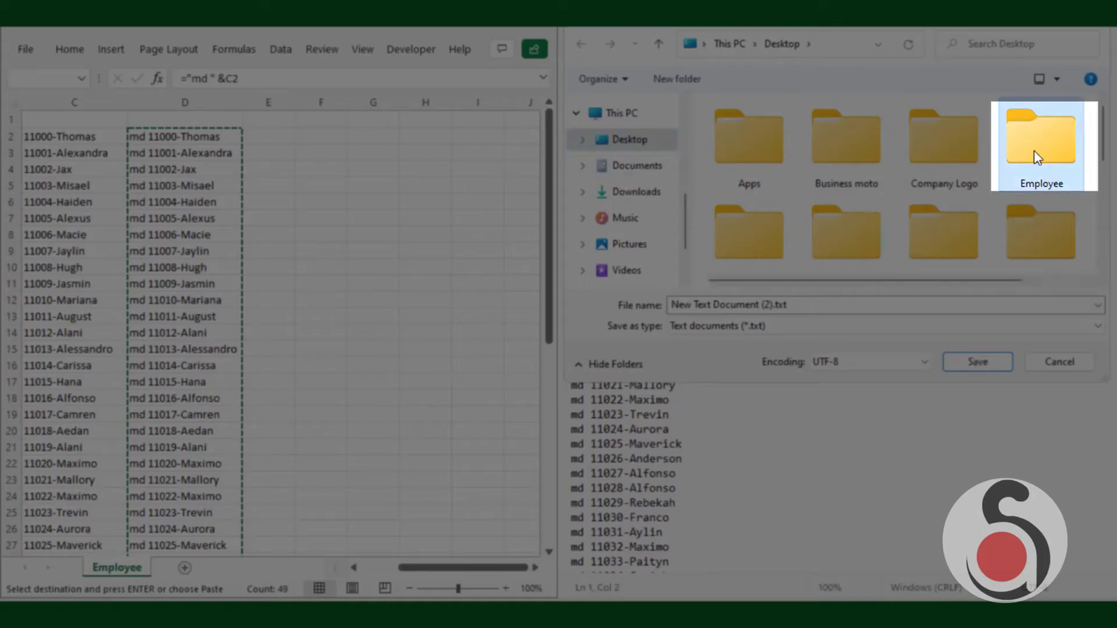
double_click(1040, 142)
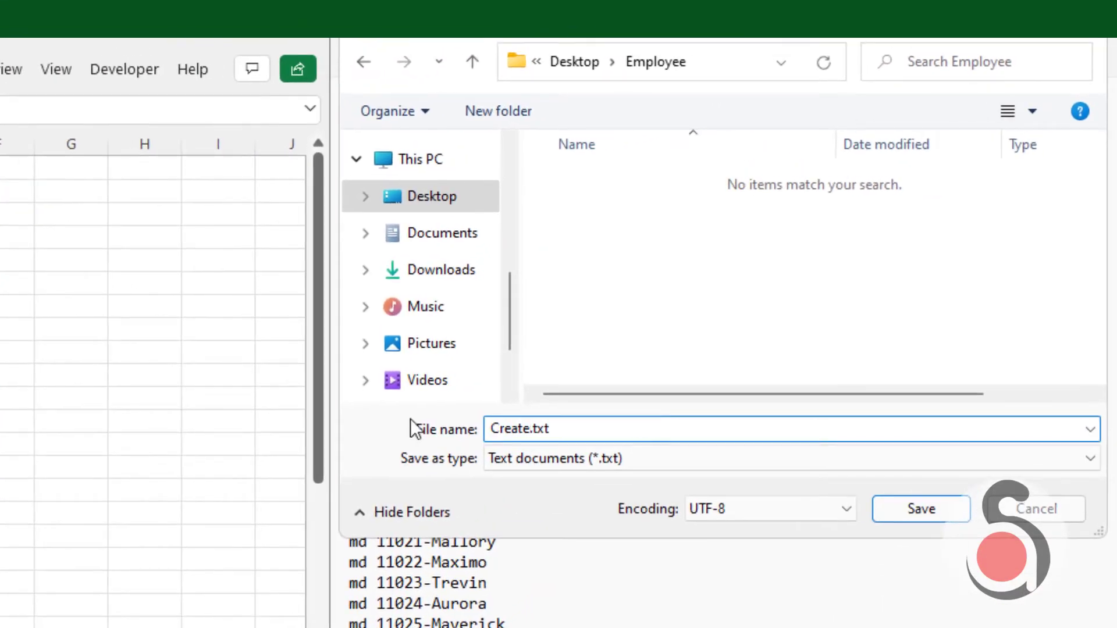
type("CreateFolder.tx")
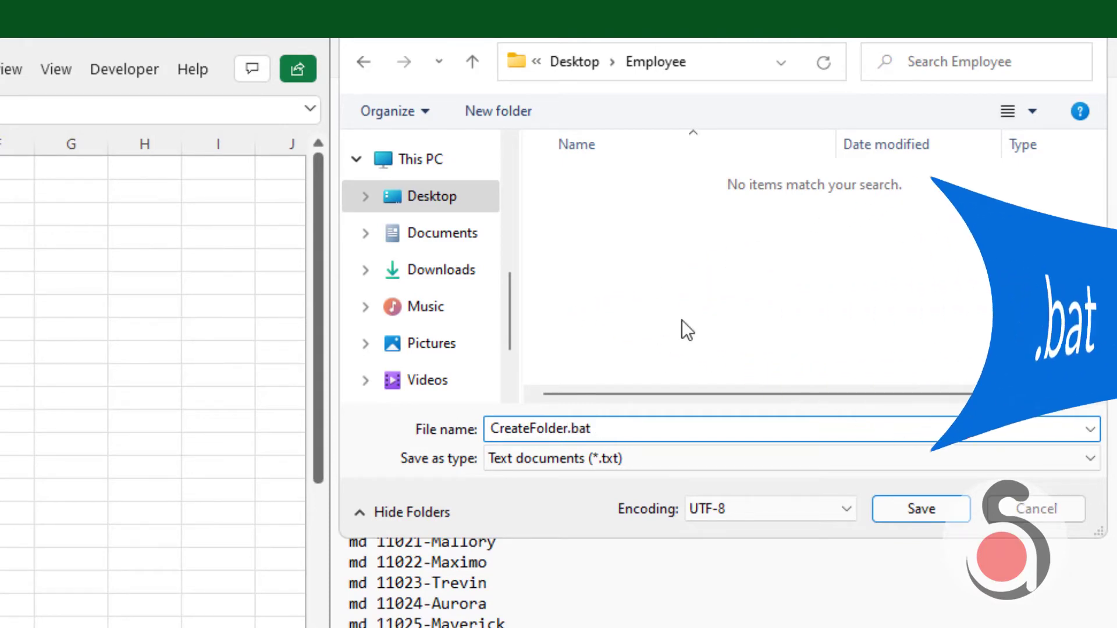
left_click(921, 509)
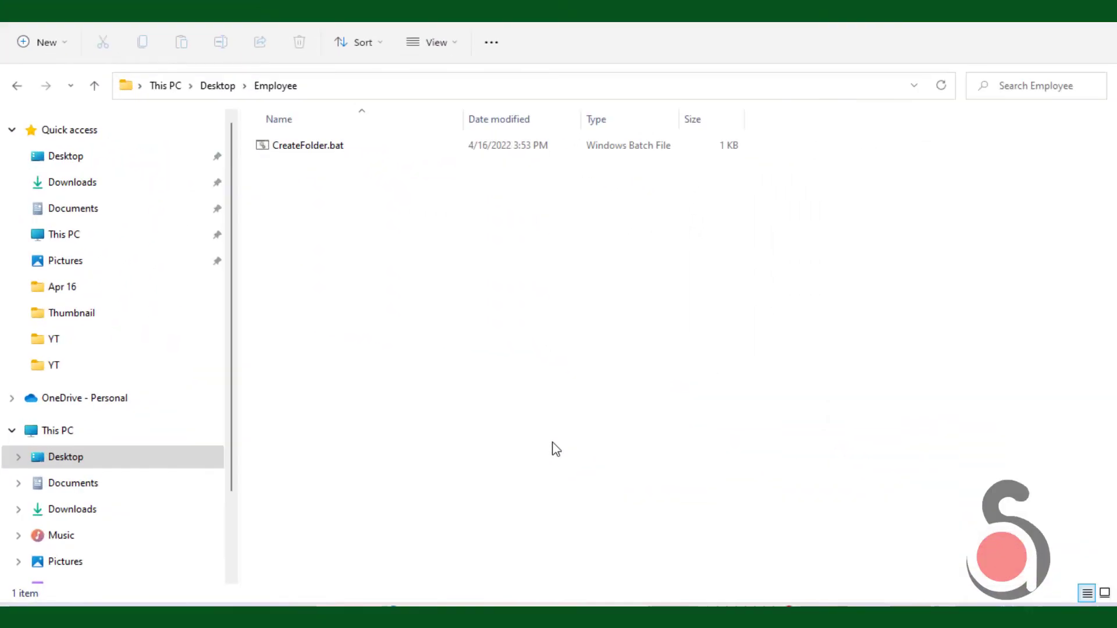
- Run CreateFolder.bat and review the created folders 11000-Thomas through 11048-Makayla
left_click(306, 146)
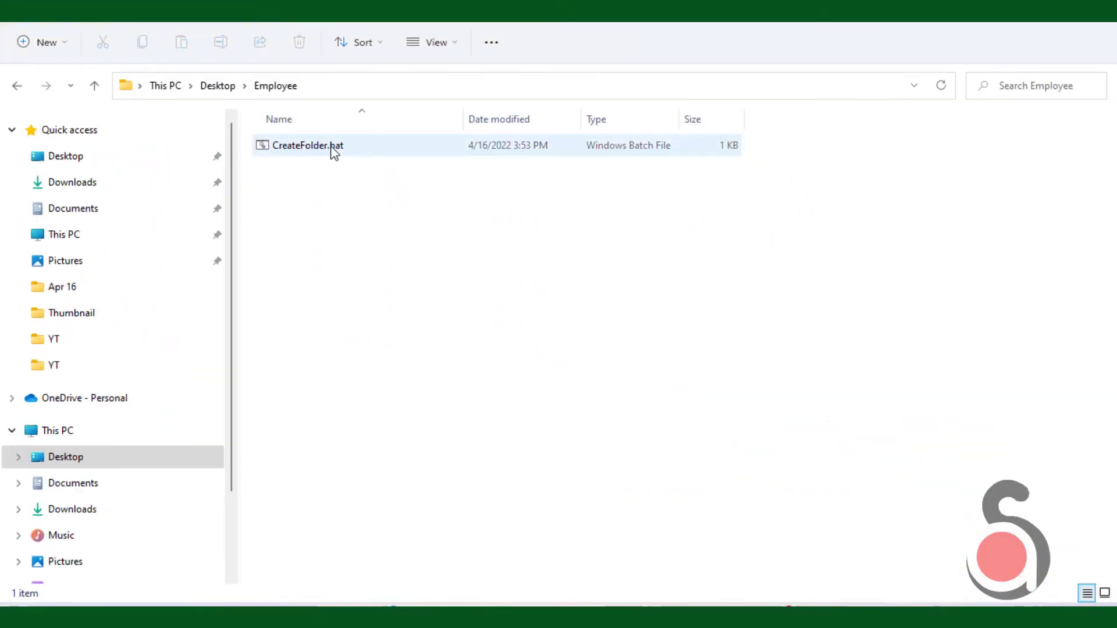
left_click(306, 145)
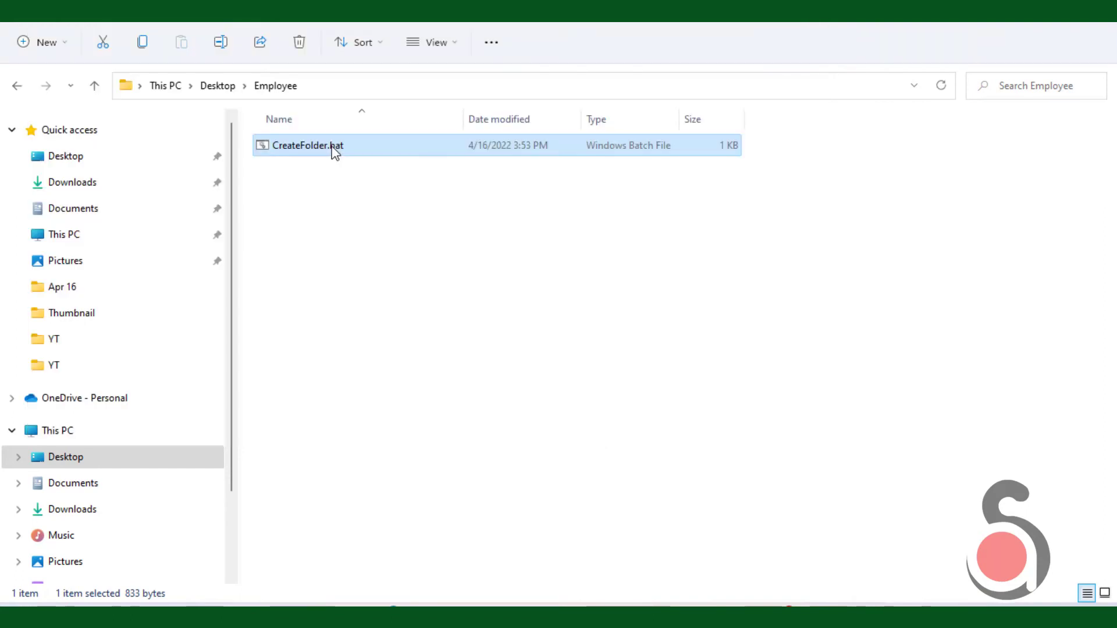
double_click(305, 146)
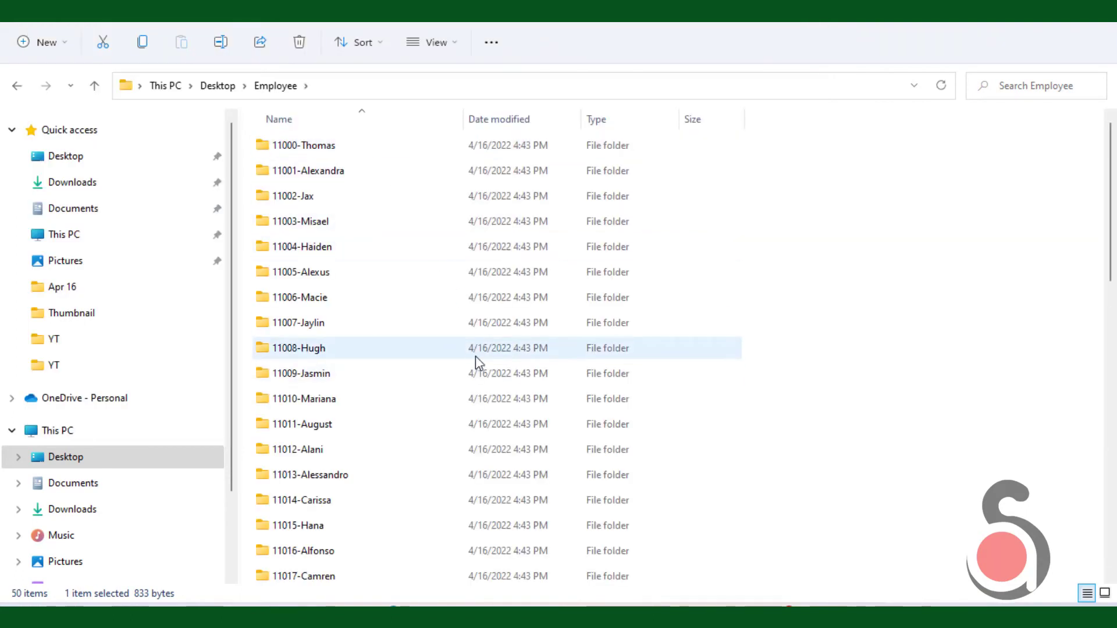
scroll("down", 3)
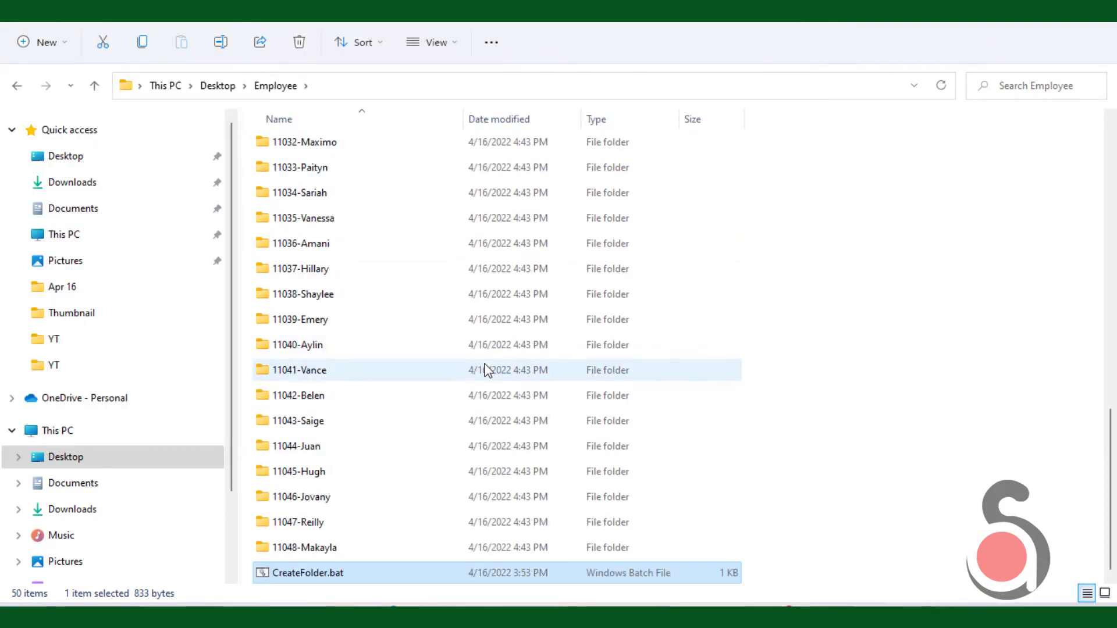
scroll("up", 3)
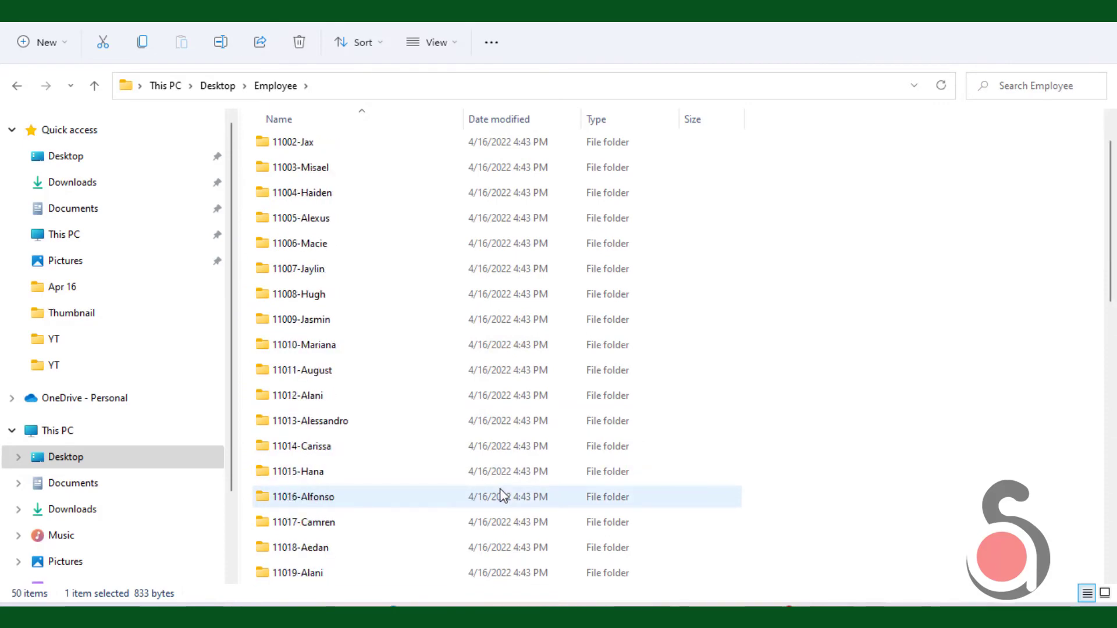
scroll("up", 3)
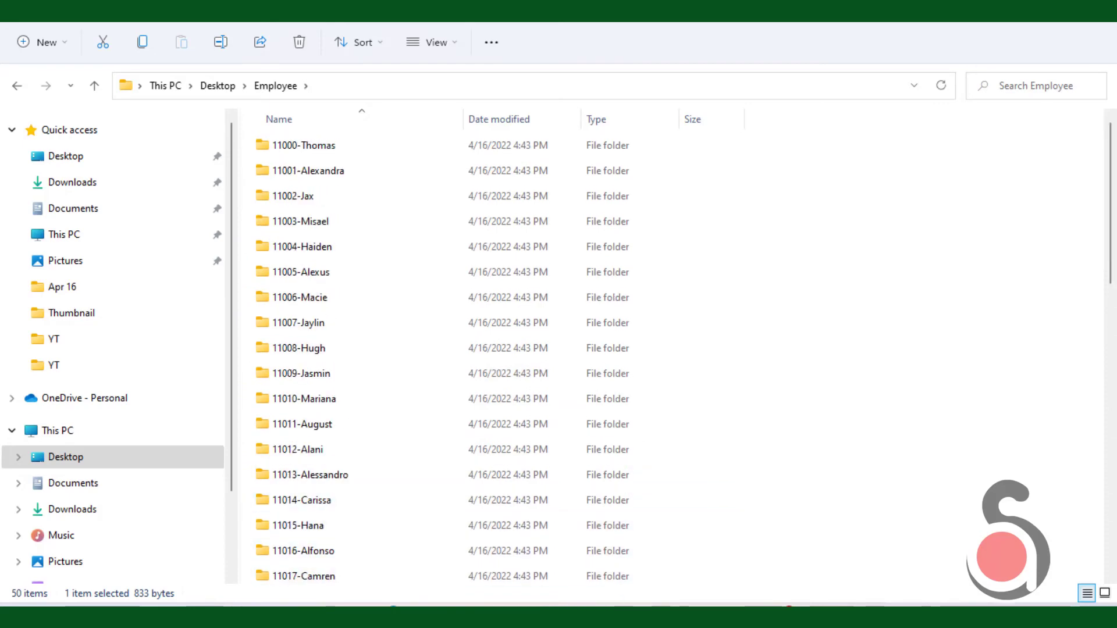